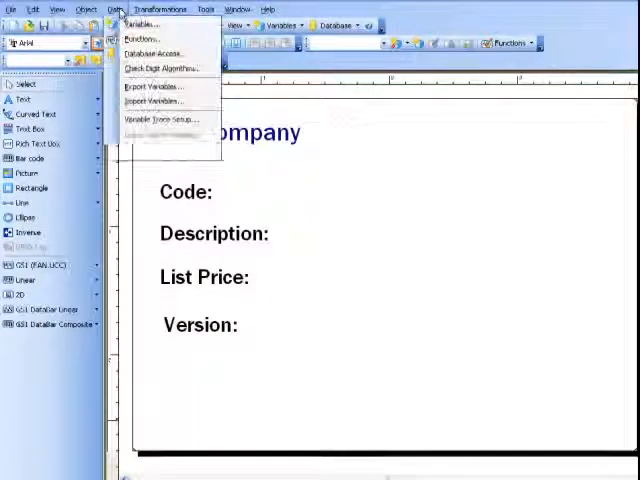
mouse_move(156, 52)
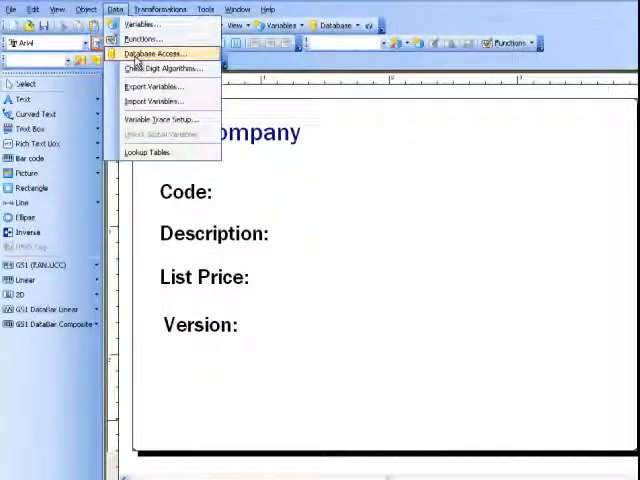
Start the Database Access wizard and browse to the NiceCompany database file.
left_click(160, 52)
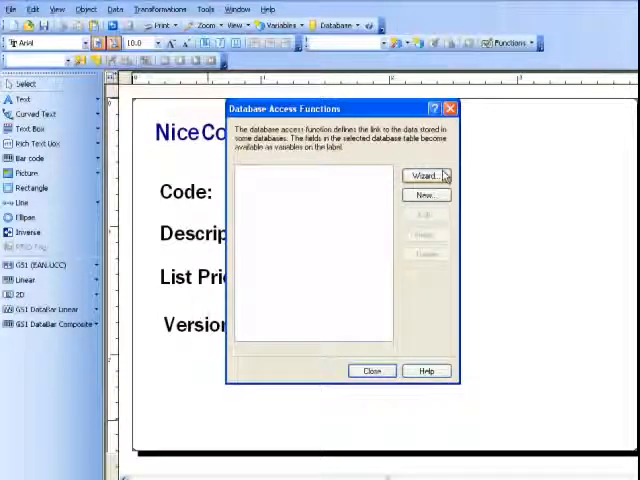
left_click(424, 172)
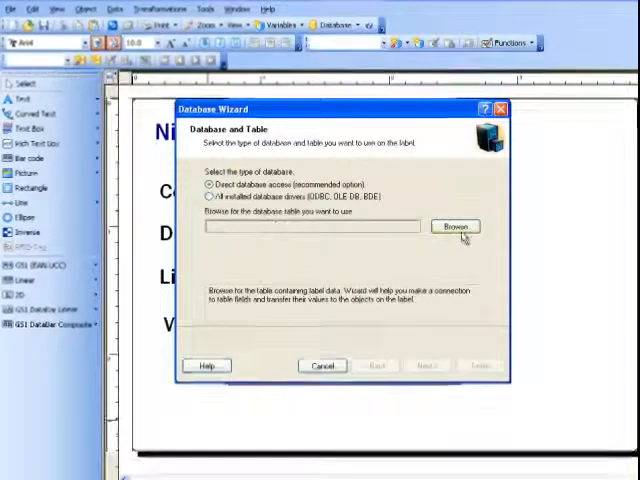
left_click(454, 226)
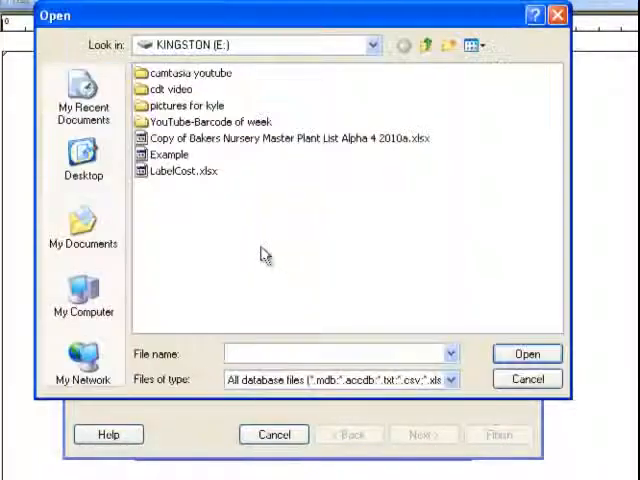
left_click(528, 352)
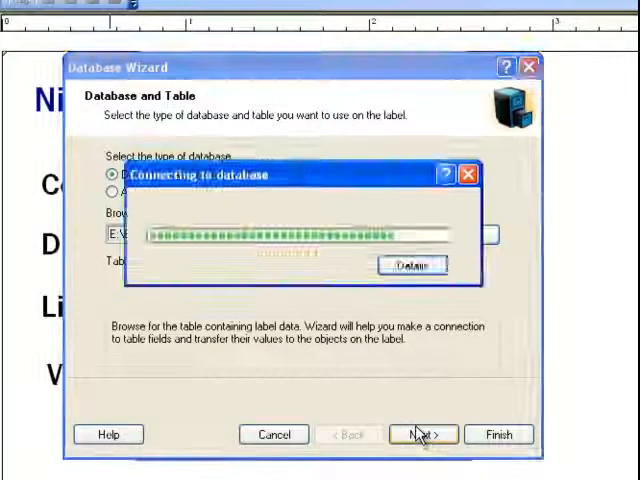
Keep all fields, select records at print time, link fields later, and finish the connection.
left_click(420, 434)
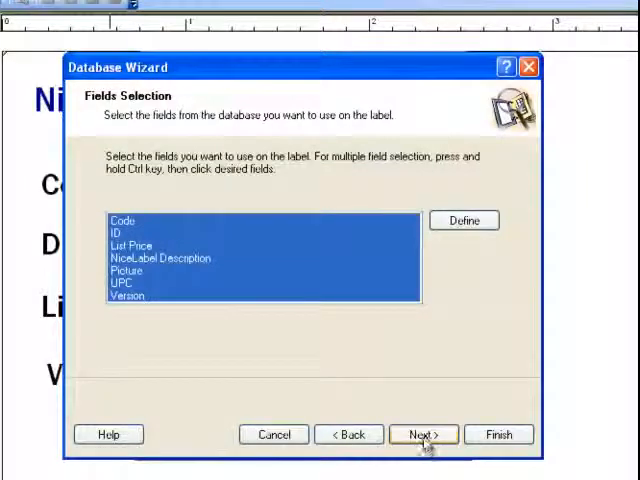
left_click(420, 434)
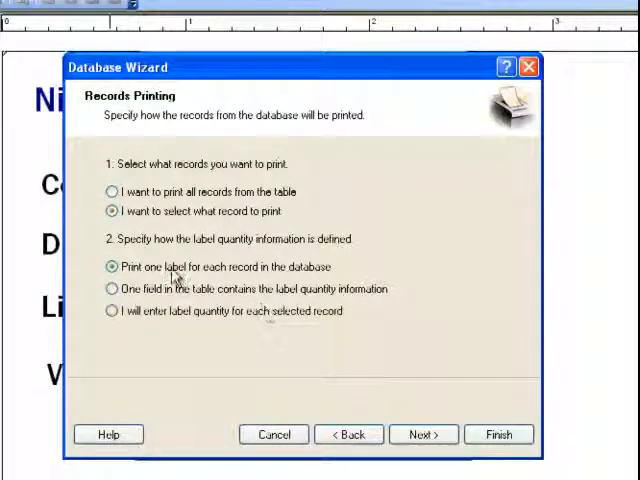
left_click(424, 434)
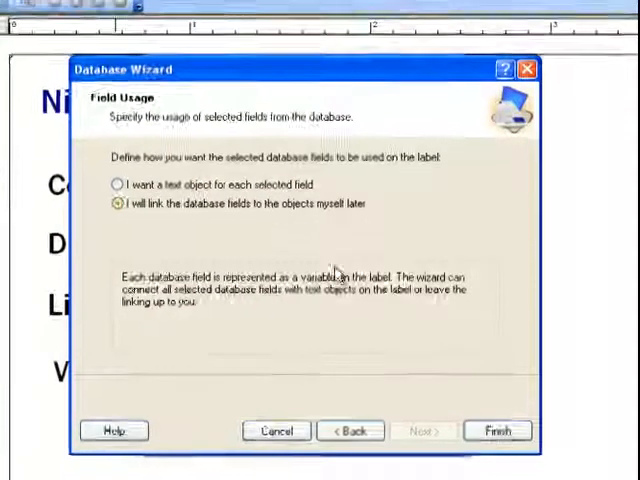
left_click(496, 430)
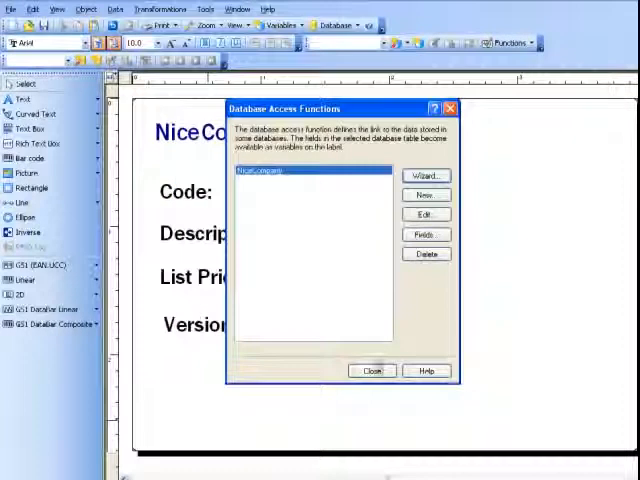
left_click(372, 372)
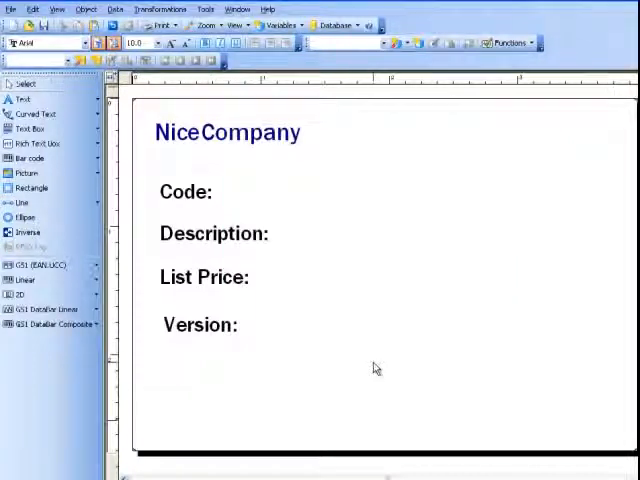
Place a text field linked to the Version database variable beside its caption.
left_click(24, 100)
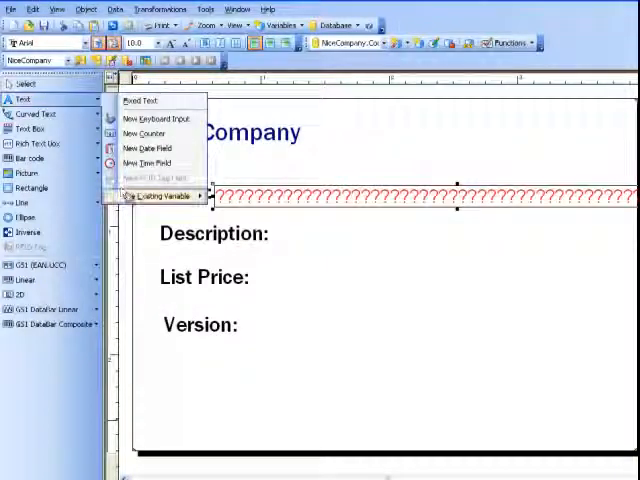
mouse_move(160, 196)
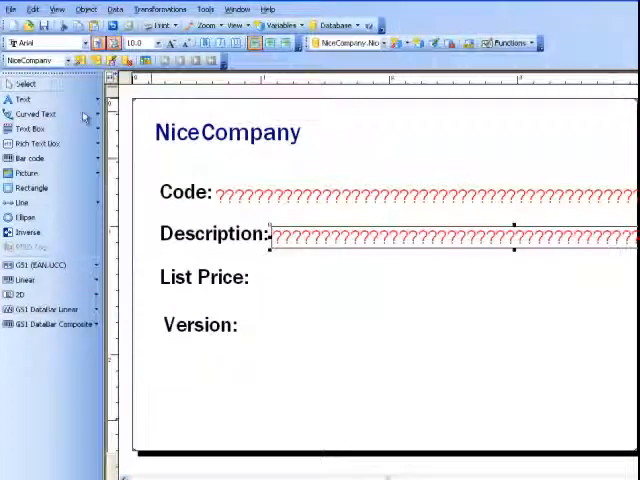
left_click(16, 100)
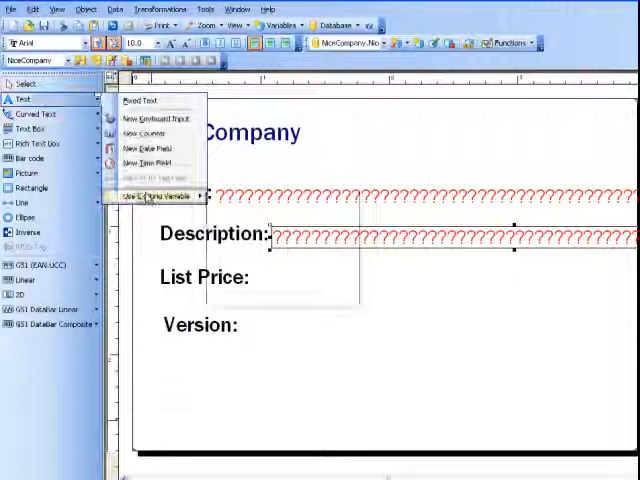
left_click(156, 196)
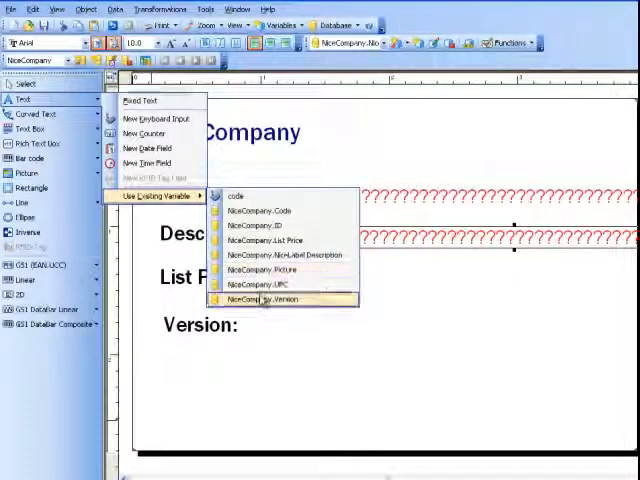
left_click(264, 300)
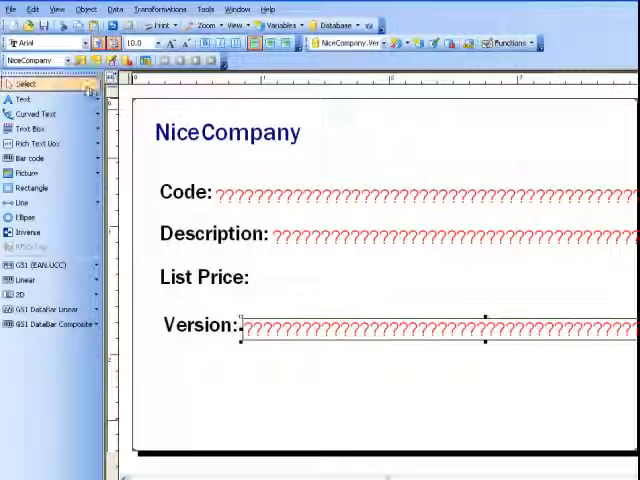
Place the List Price database field beside its caption and start a barcode below.
left_click(20, 100)
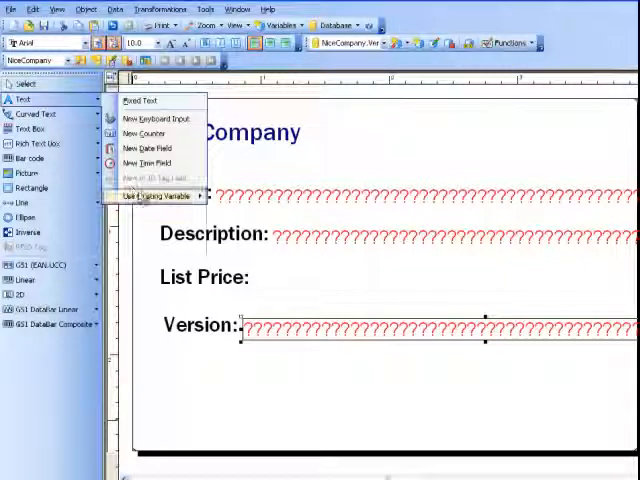
left_click(160, 196)
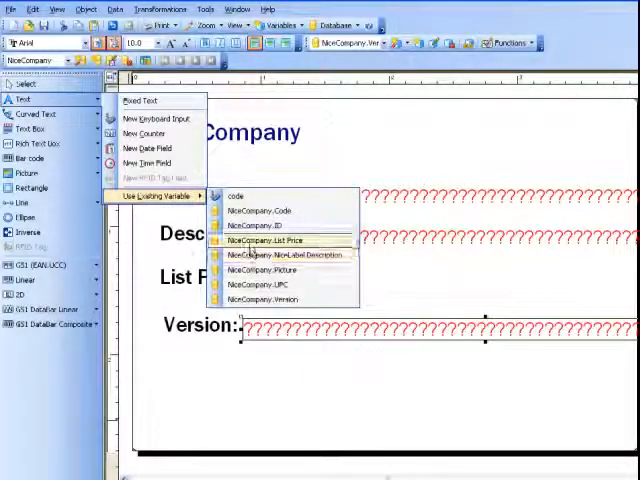
left_click(268, 240)
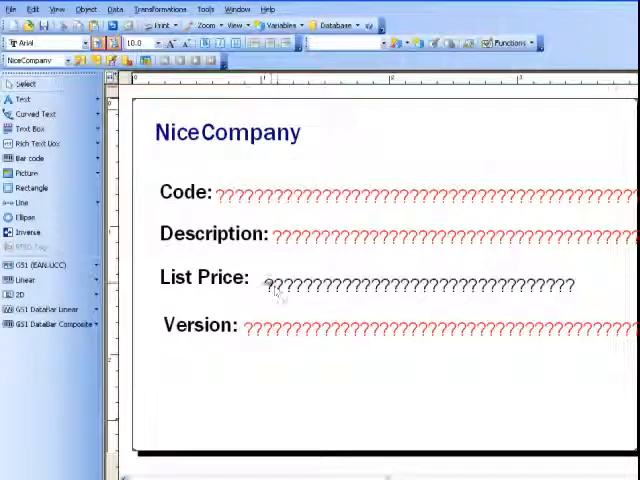
left_click(400, 280)
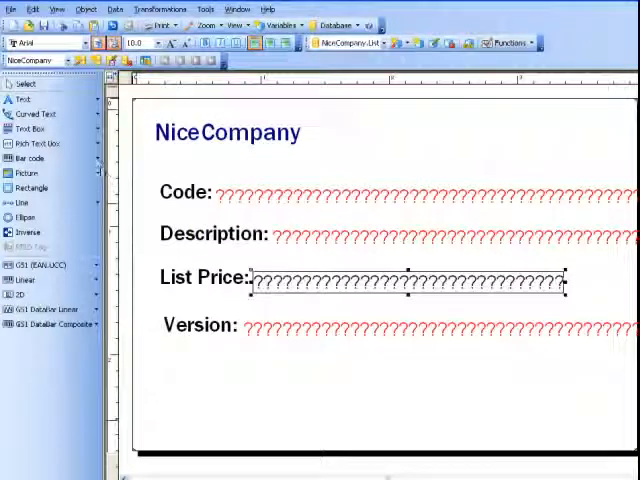
left_click(38, 160)
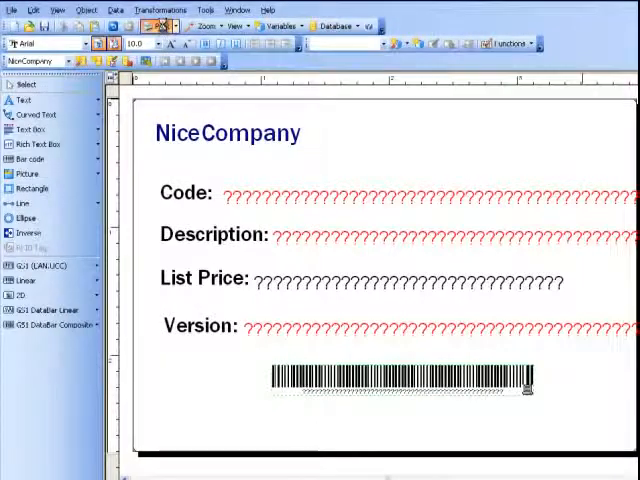
From the Print dialog, select a database record and preview the label with it.
left_click(136, 24)
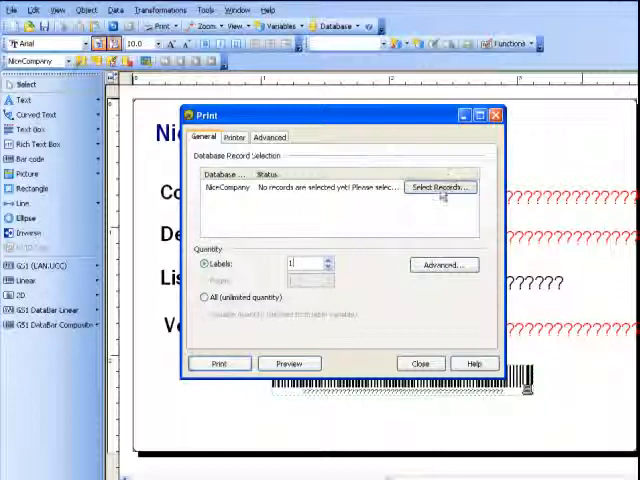
left_click(440, 188)
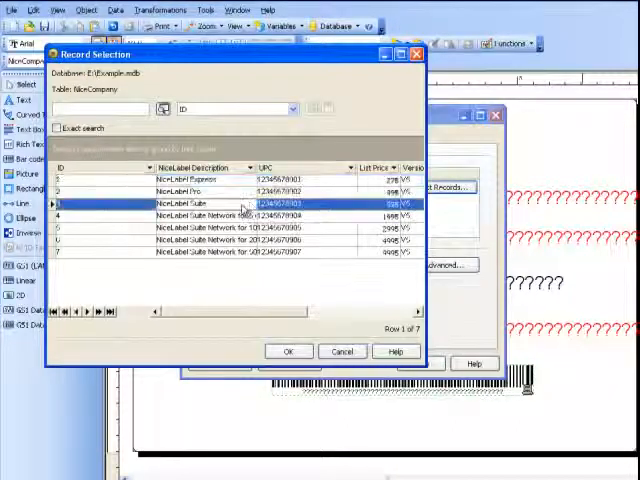
left_click(288, 352)
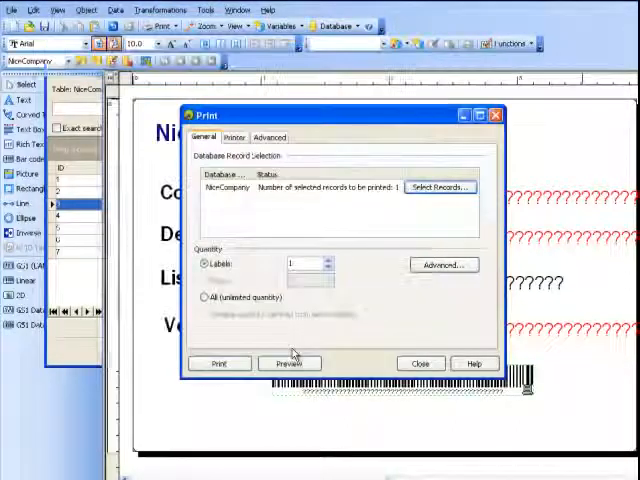
left_click(288, 364)
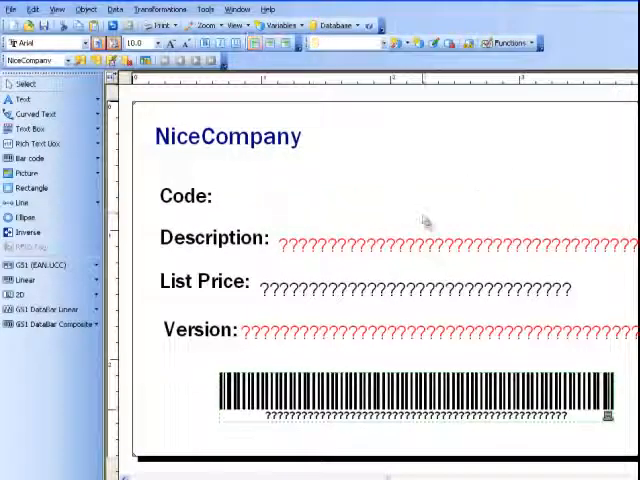
Delete the database-linked values and the barcode, leaving only the captions.
left_click(420, 238)
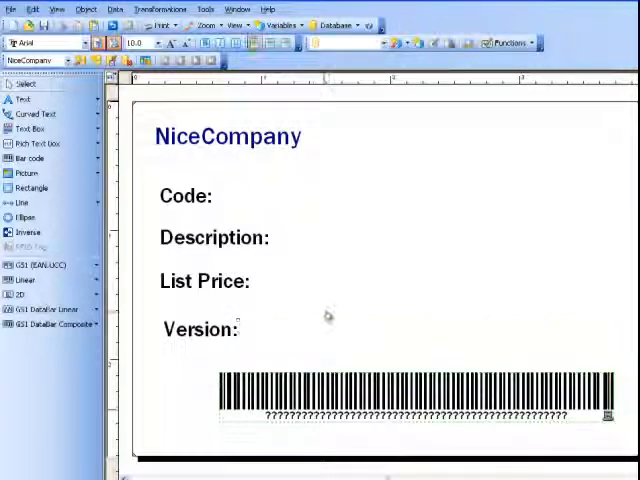
left_click(410, 404)
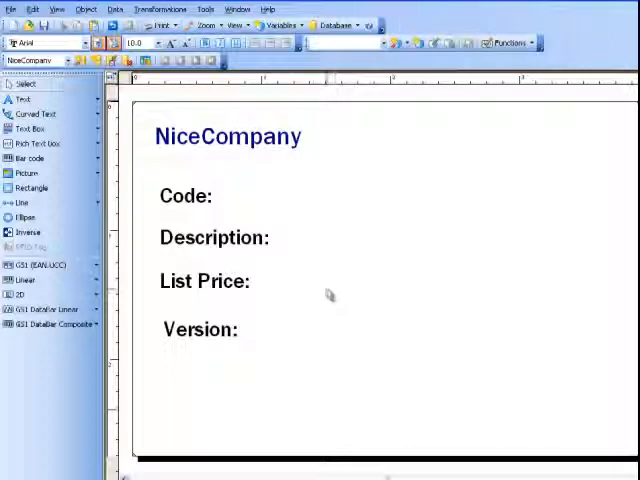
left_click(118, 8)
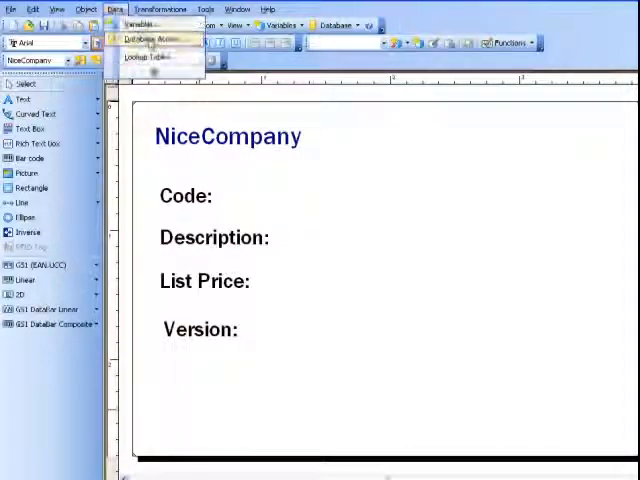
Edit the NiceCompany database connection and go to its Filter settings.
left_click(148, 40)
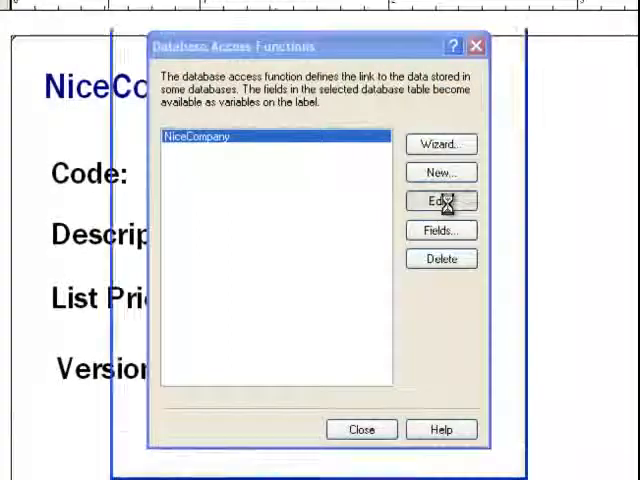
left_click(440, 200)
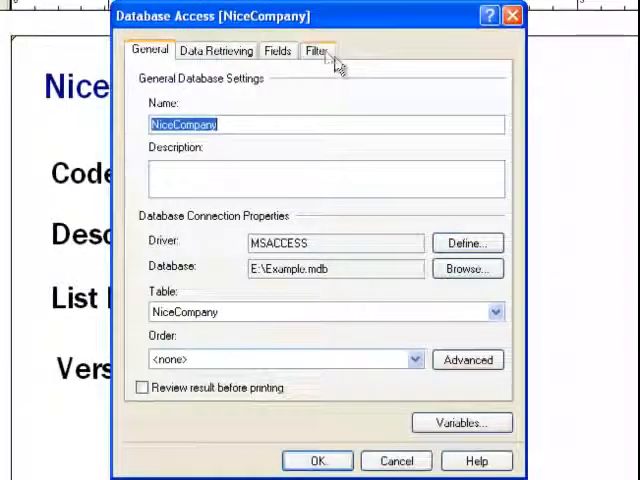
left_click(320, 50)
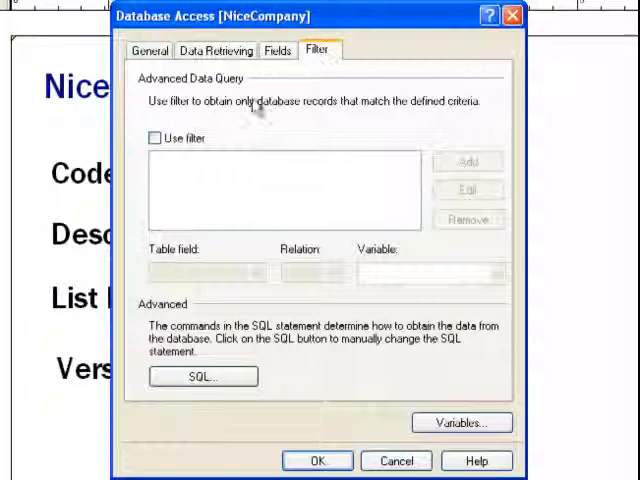
Enable Use filter with the condition Code = code and confirm it.
left_click(152, 138)
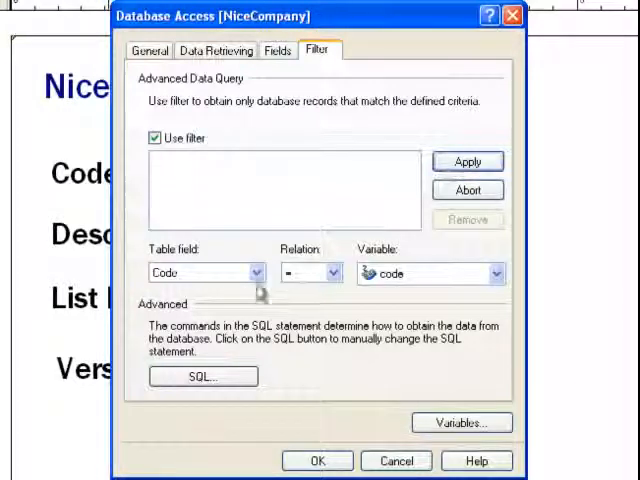
left_click(244, 272)
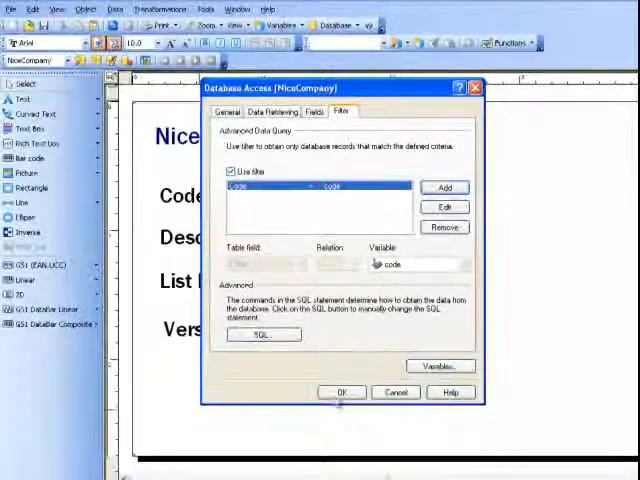
left_click(340, 392)
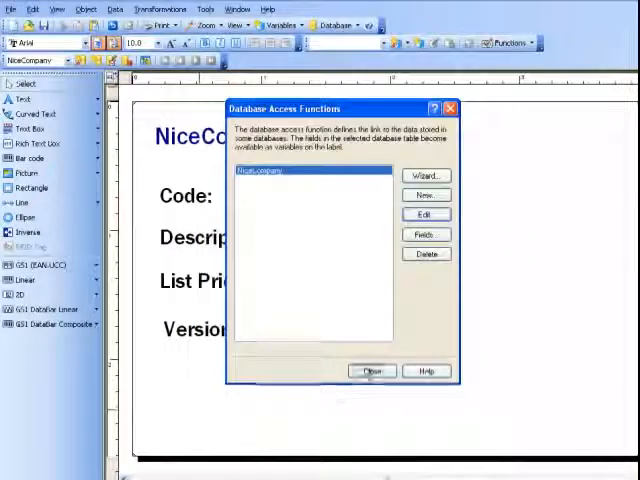
Create a keyboard-input variable prompting for the code and finish it for placement beside Code.
left_click(372, 372)
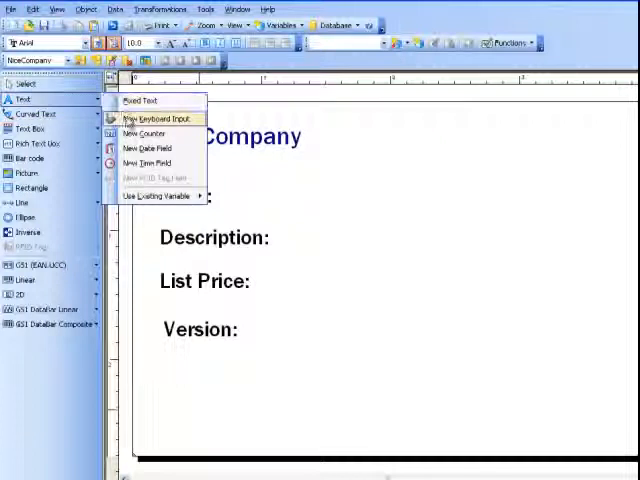
left_click(152, 120)
type("What is the code you are looking for?")
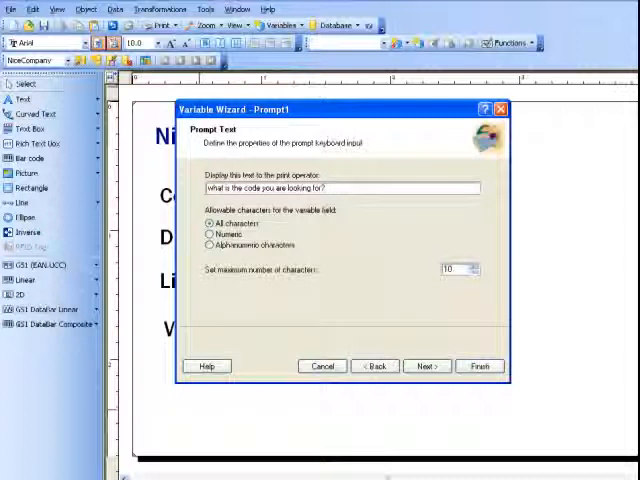
left_click(424, 366)
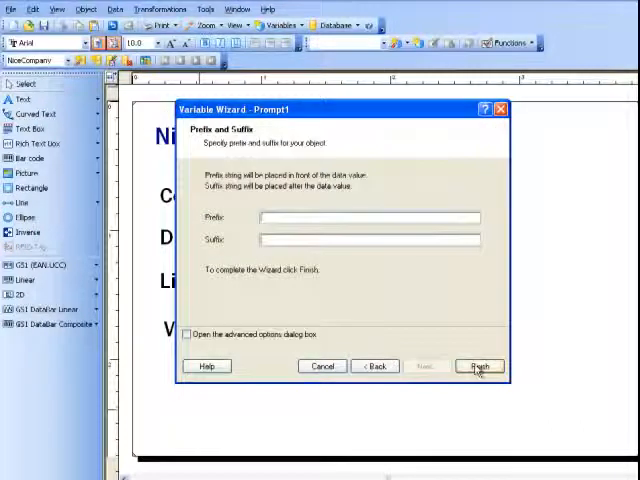
left_click(478, 364)
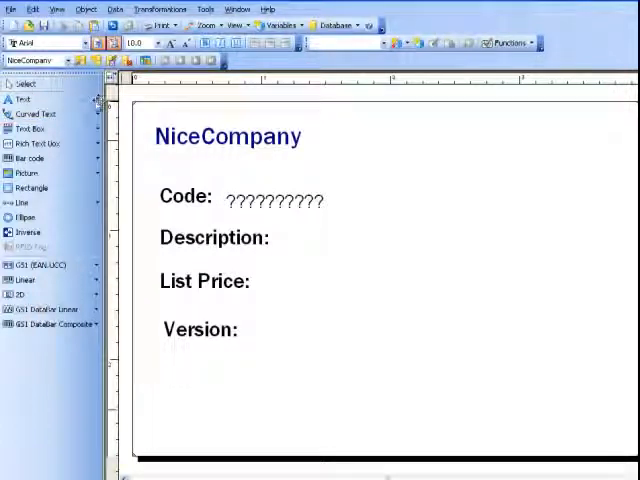
Place Version and List Price database fields beside their captions and add a barcode below.
left_click(24, 100)
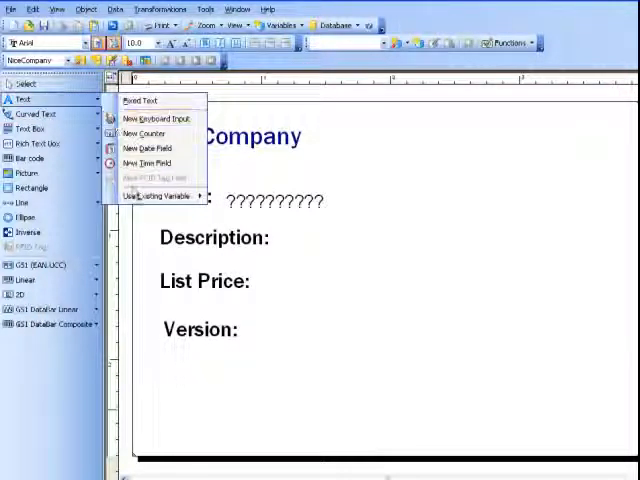
mouse_move(160, 196)
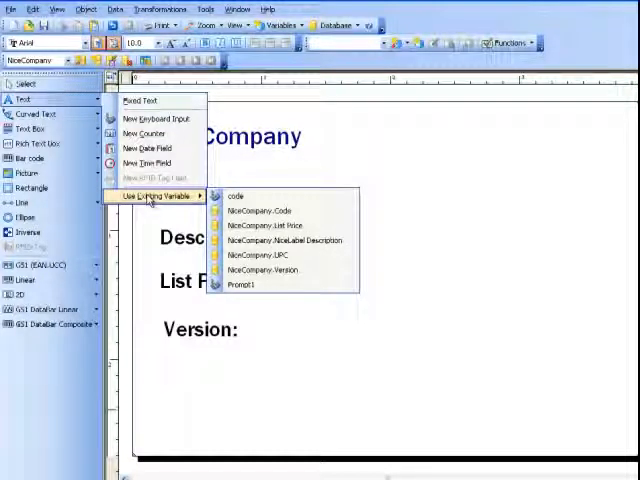
mouse_move(236, 196)
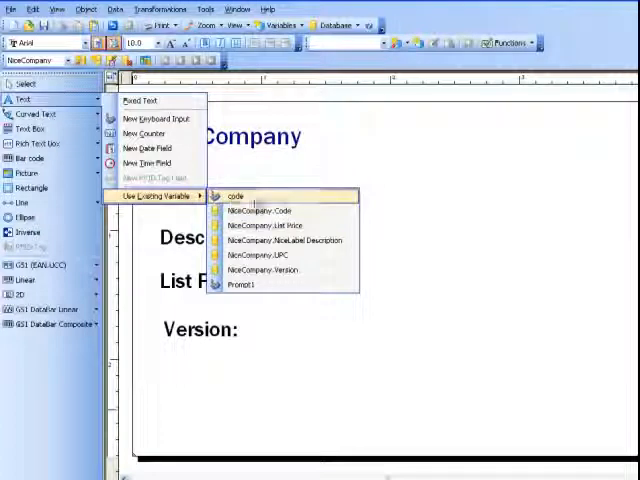
left_click(258, 212)
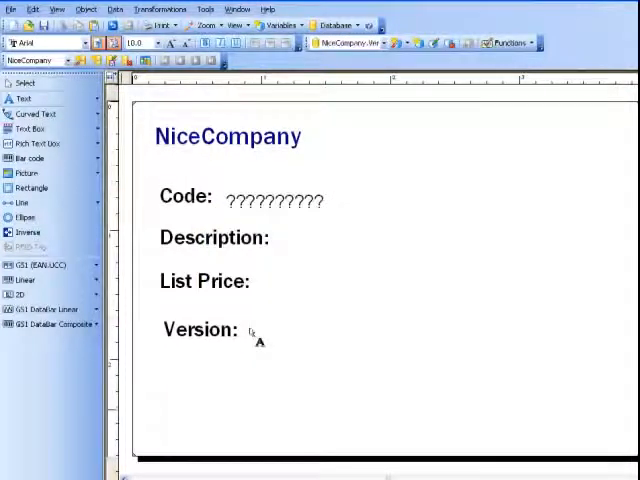
left_click(24, 100)
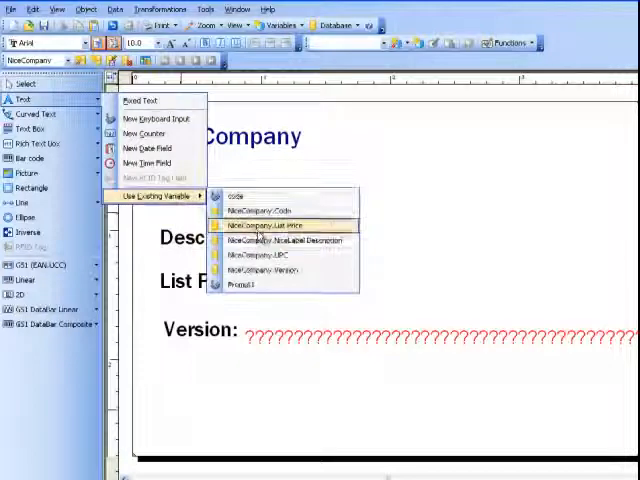
left_click(278, 226)
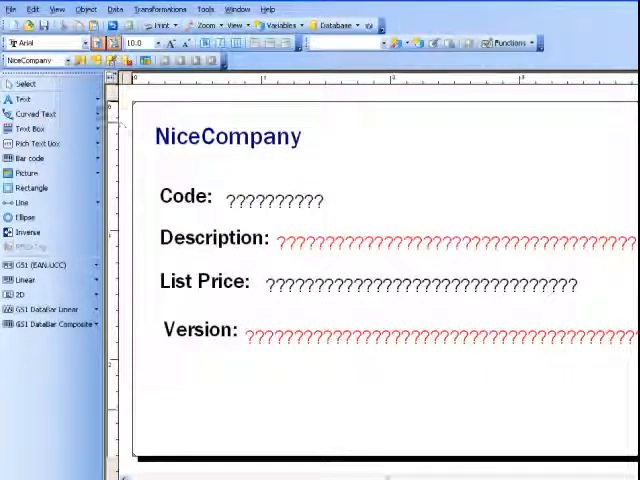
left_click(32, 158)
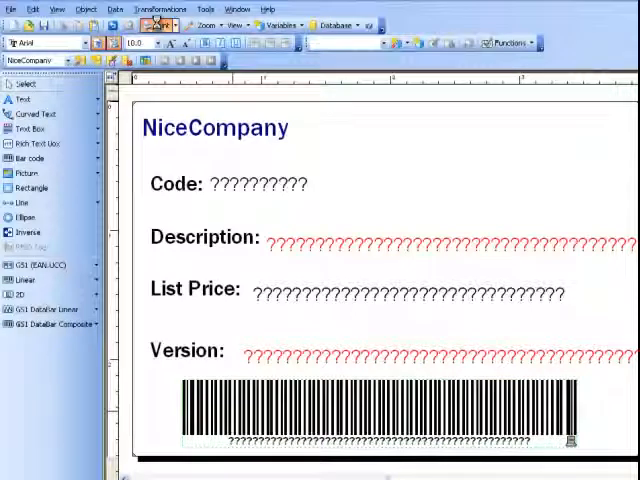
Bring up the Print dialog showing the code prompt and quantity settings.
left_click(150, 24)
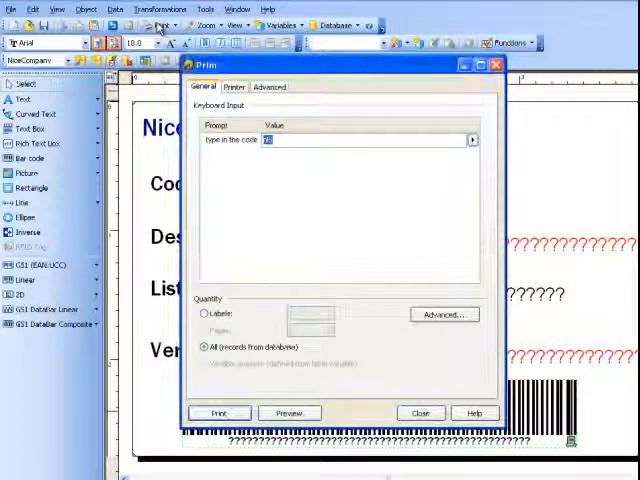
mouse_move(318, 188)
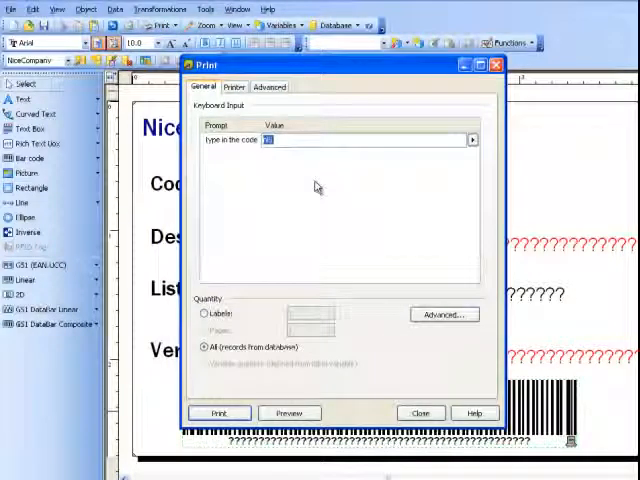